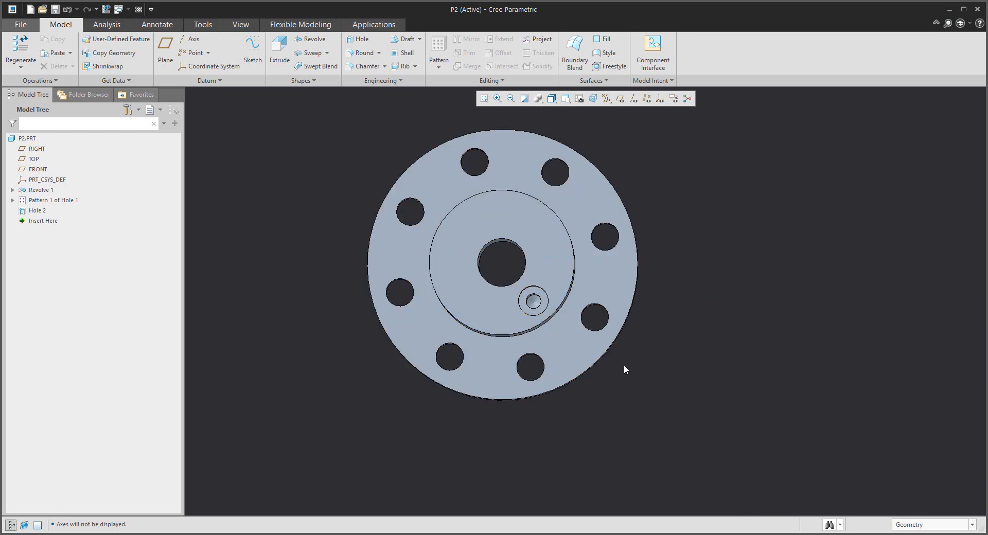
pyautogui.moveTo(241, 28)
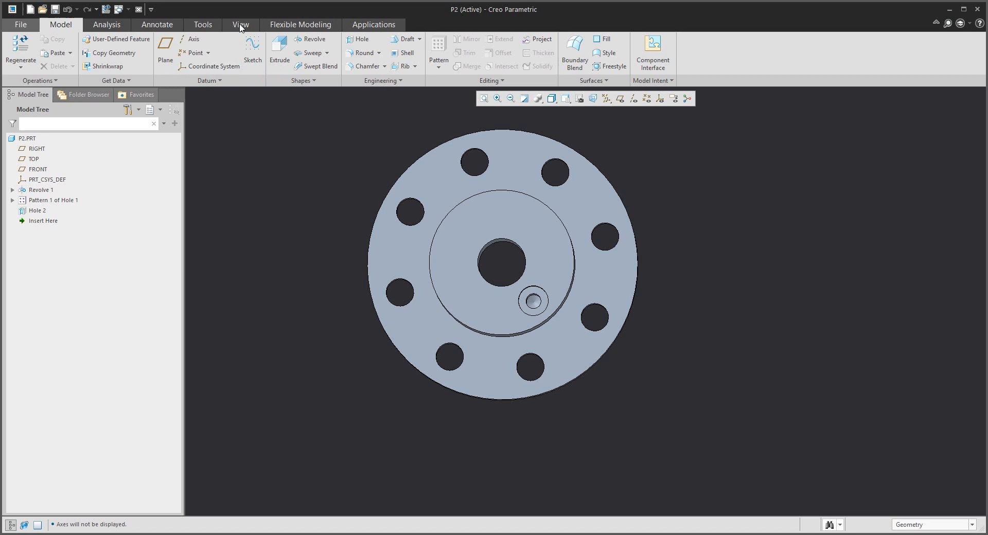
# Step: Start an offset cross-section of the flange with its sketch on the flange face
pyautogui.click(369, 47)
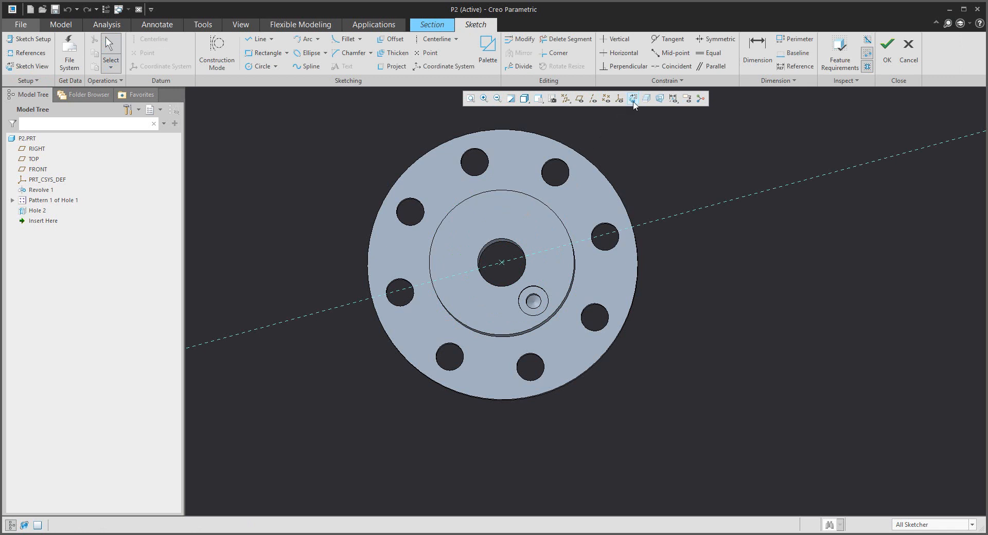
# Step: Sketch the aligned section line from the flange's top edge through the centre bore and holes
pyautogui.click(632, 98)
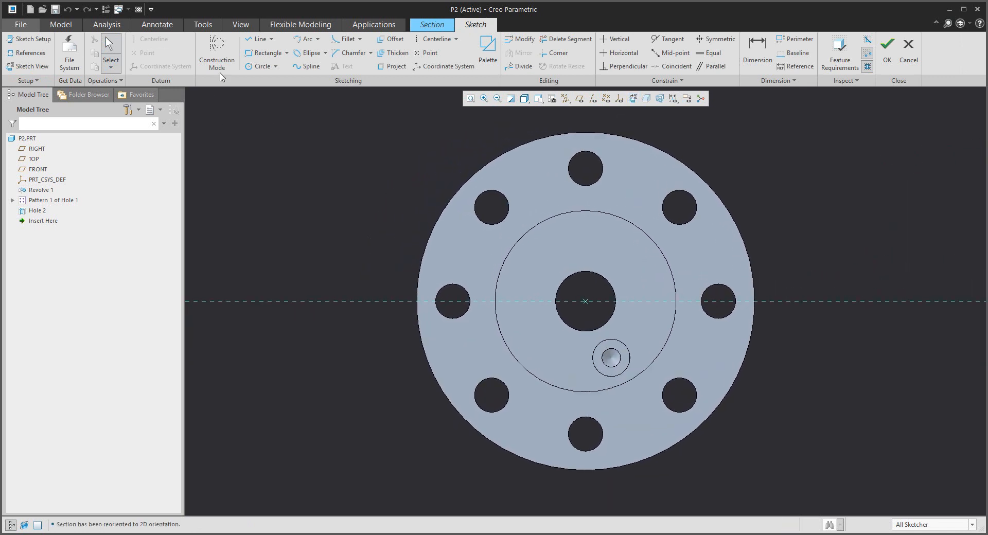
pyautogui.click(257, 39)
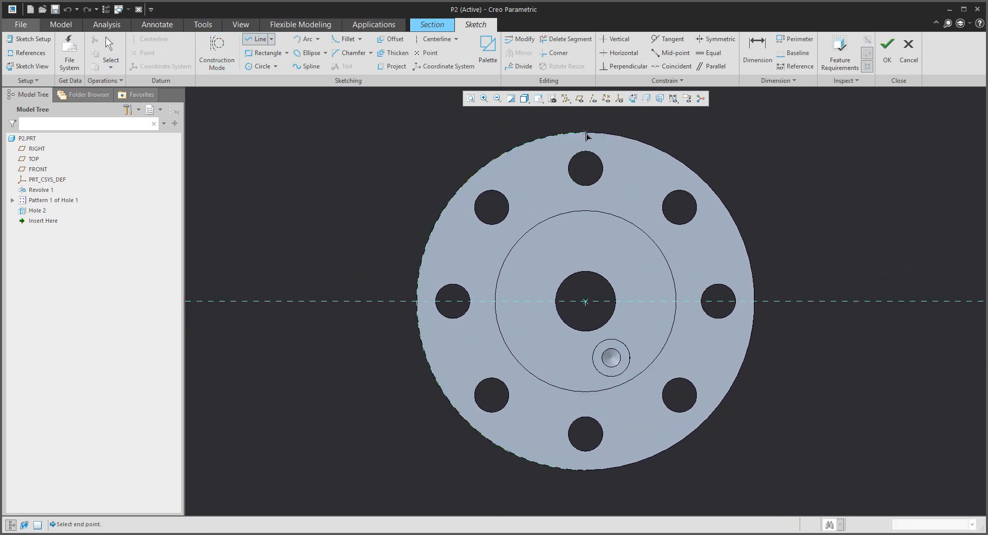
pyautogui.click(609, 358)
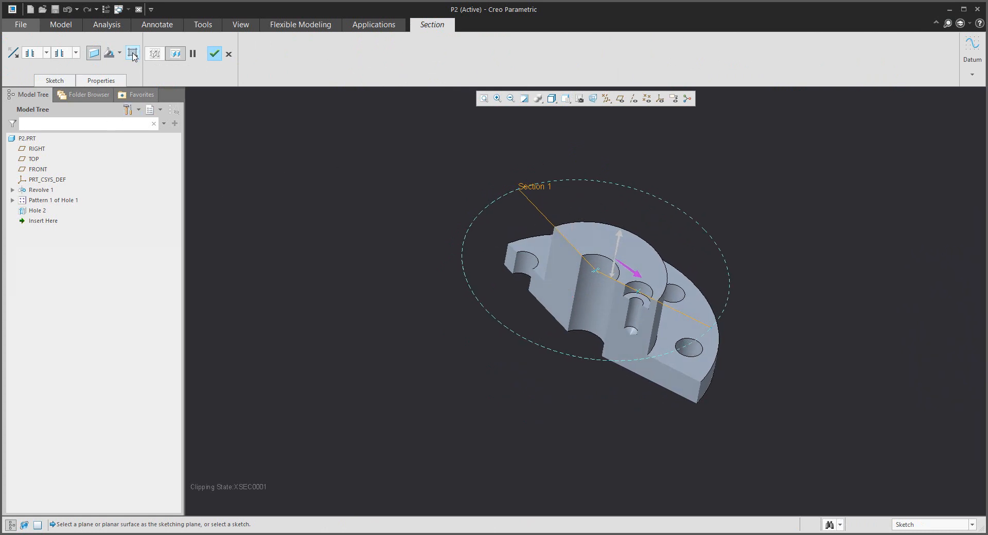
# Step: Turn on cap hatching and make section A's cut faces red
pyautogui.click(109, 53)
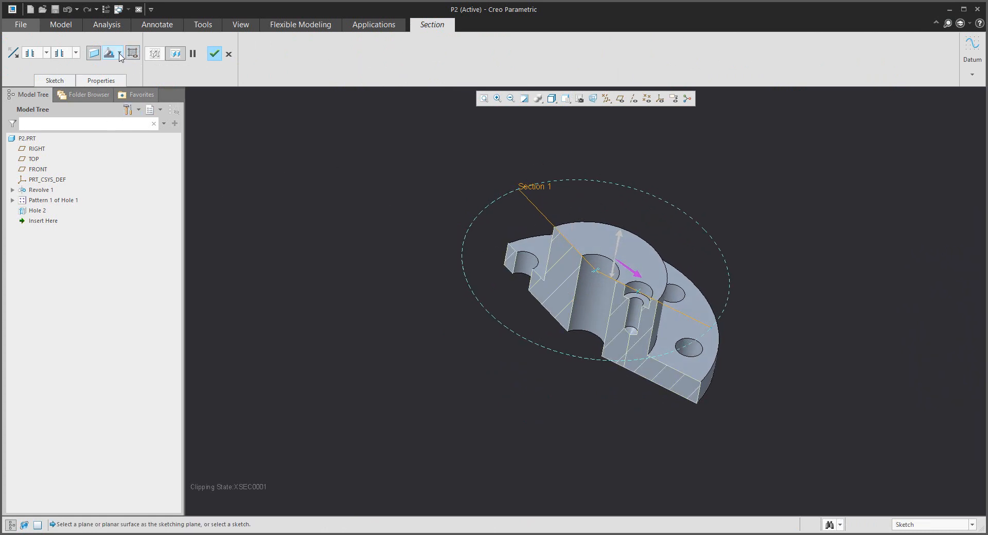
pyautogui.click(121, 53)
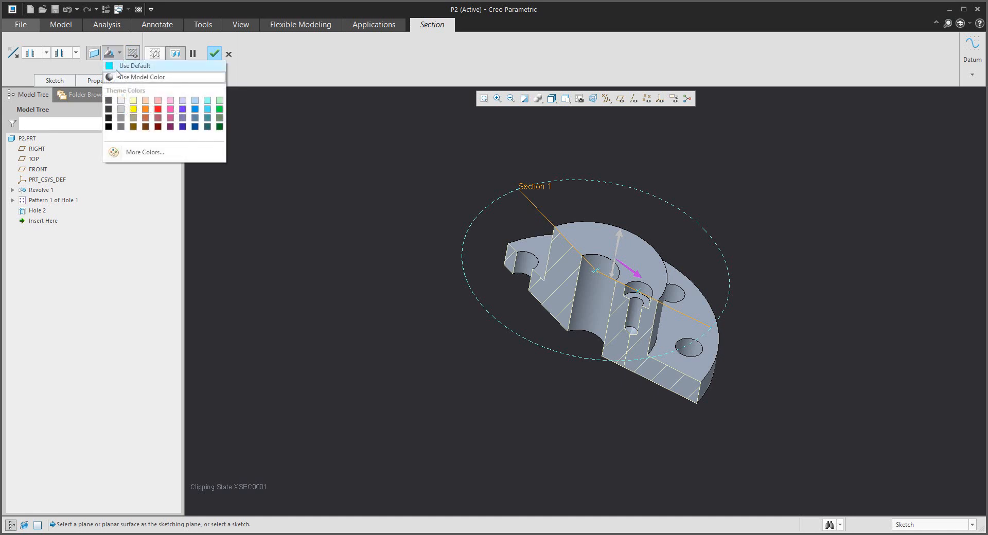
pyautogui.click(160, 112)
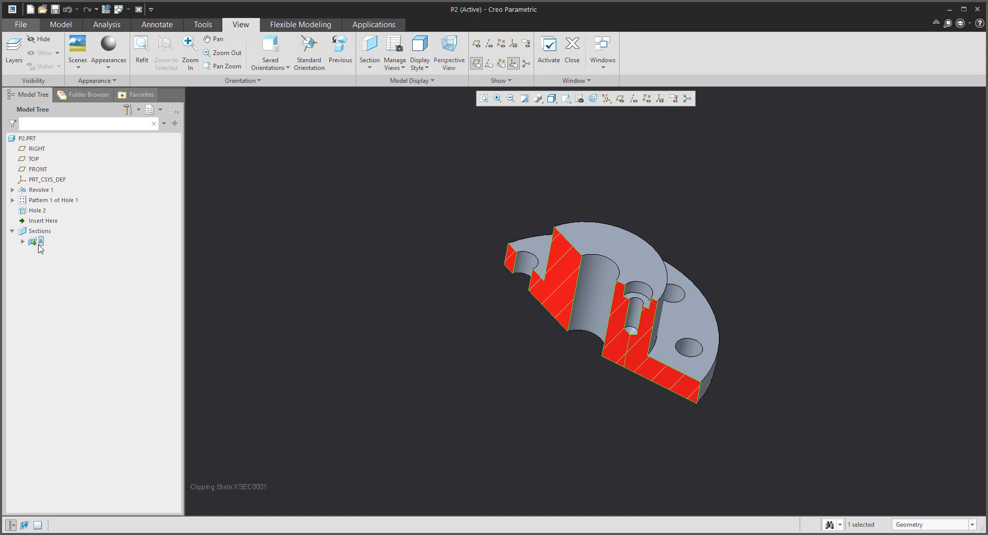
# Step: Change section A's hatching to ANSI33 with a larger scale, new colour and 135° angle
pyautogui.rightClick(41, 242)
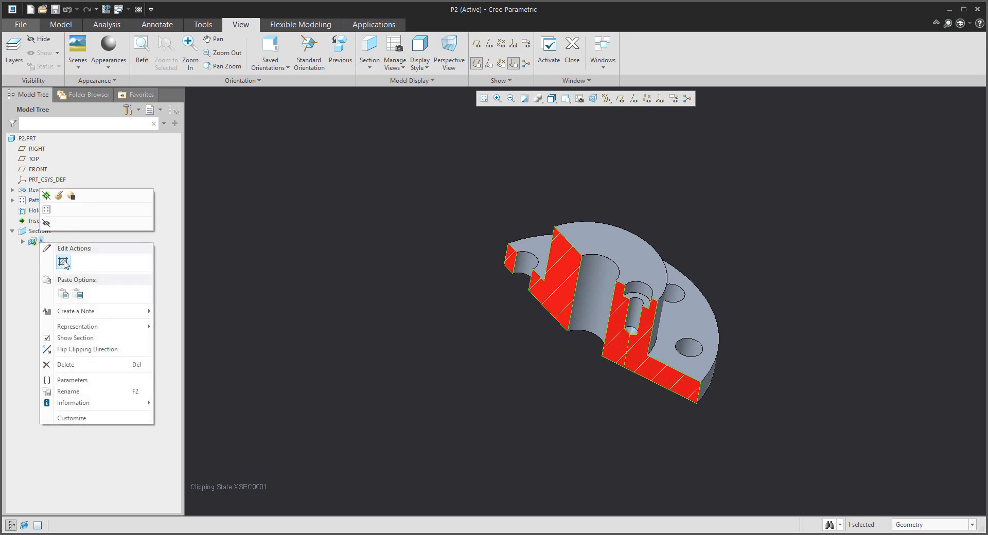
pyautogui.click(63, 263)
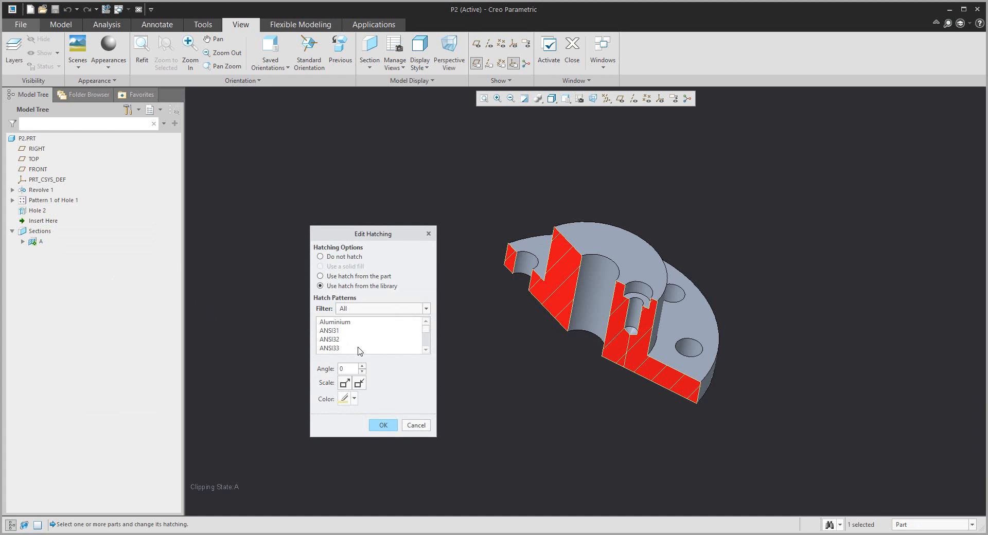
pyautogui.click(346, 368)
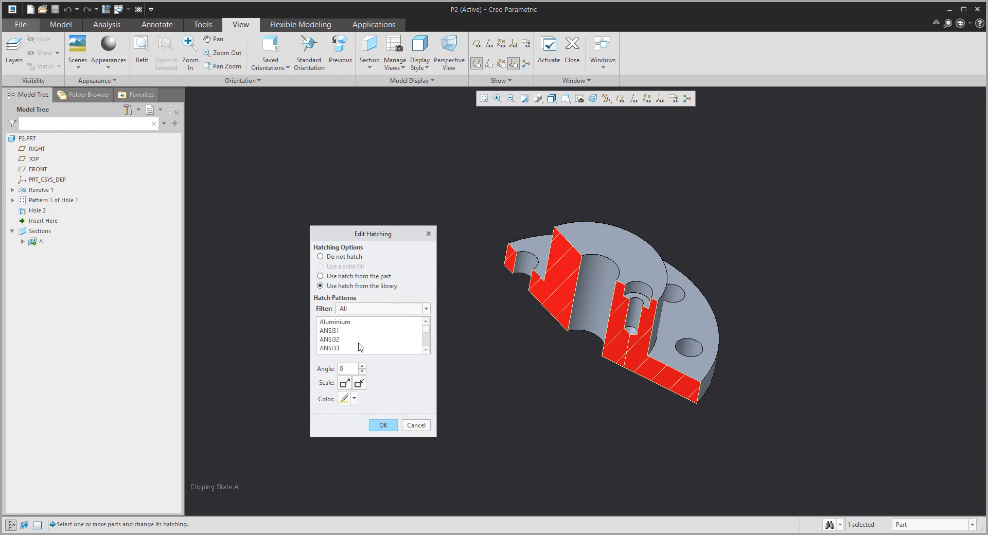
pyautogui.click(329, 330)
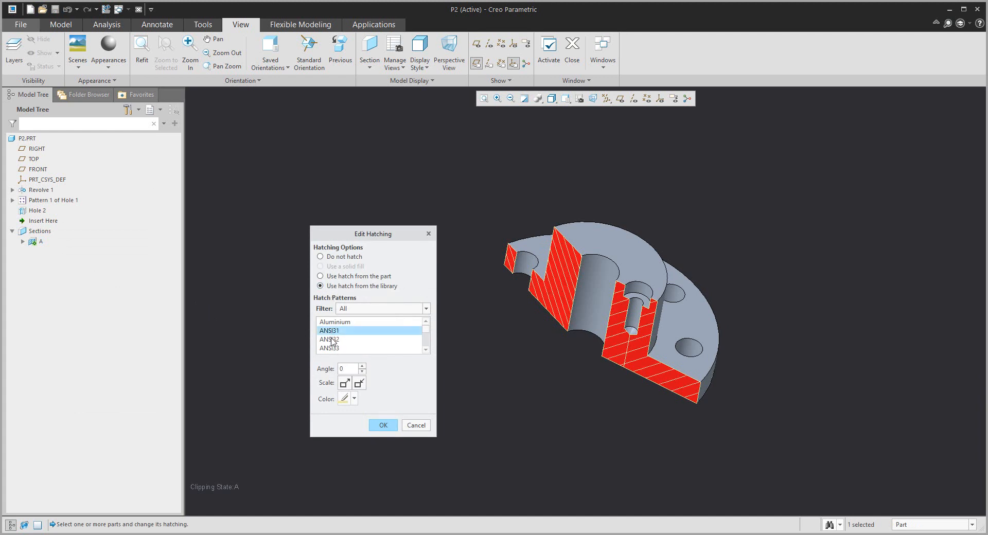
pyautogui.click(328, 348)
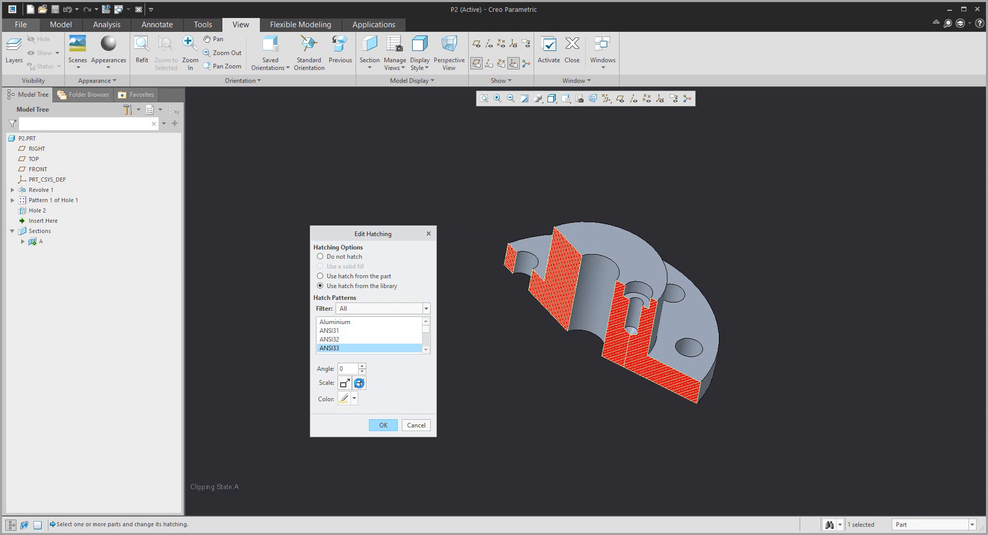
pyautogui.click(358, 383)
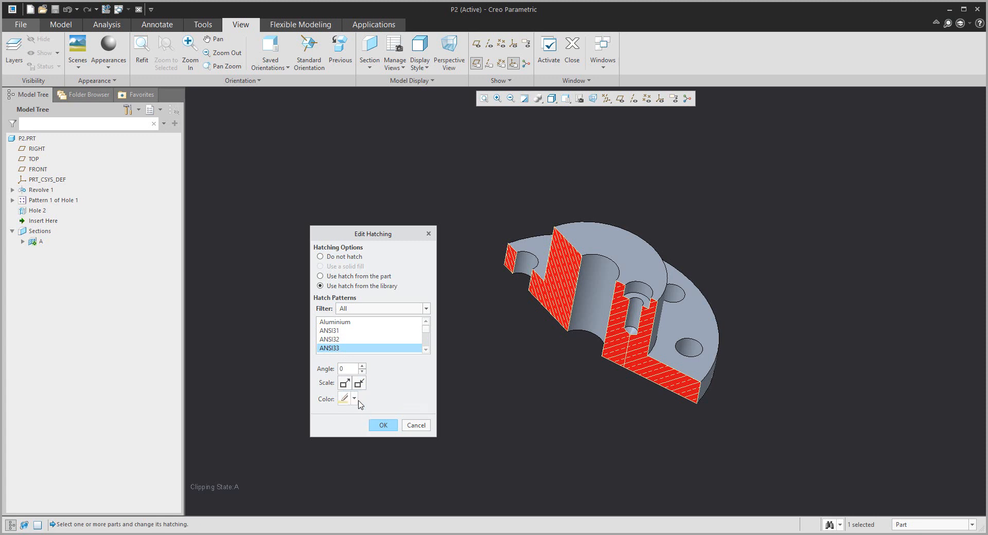
pyautogui.click(356, 398)
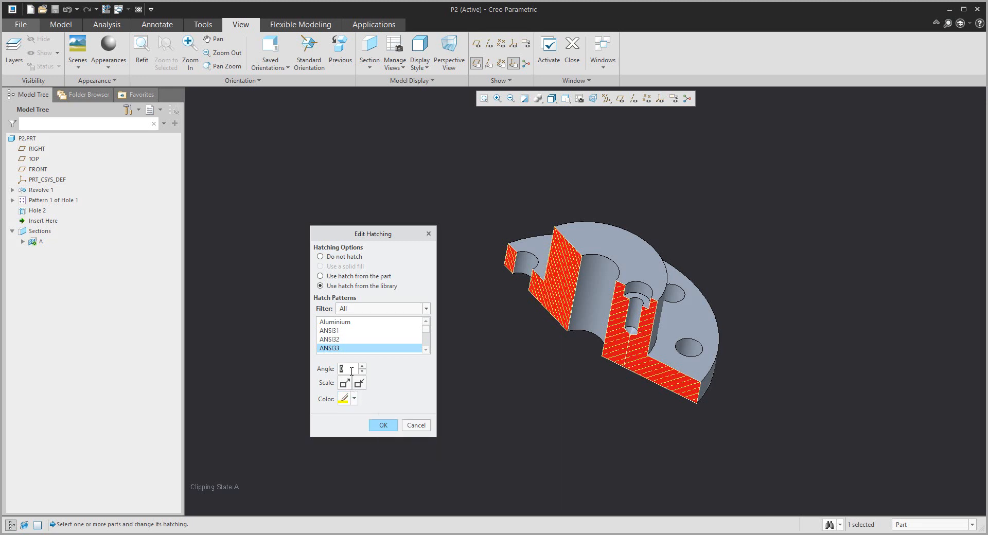
pyautogui.write('135')
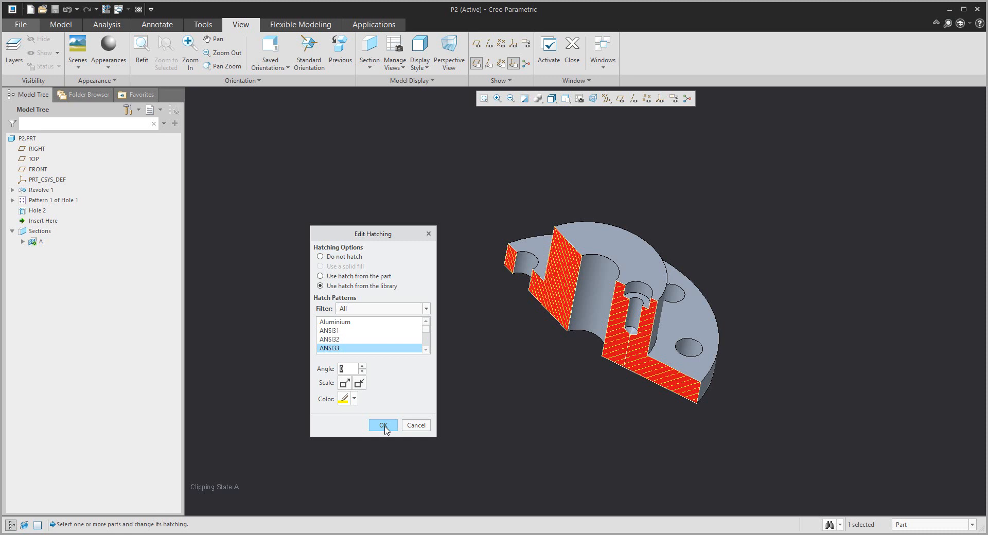
pyautogui.click(382, 425)
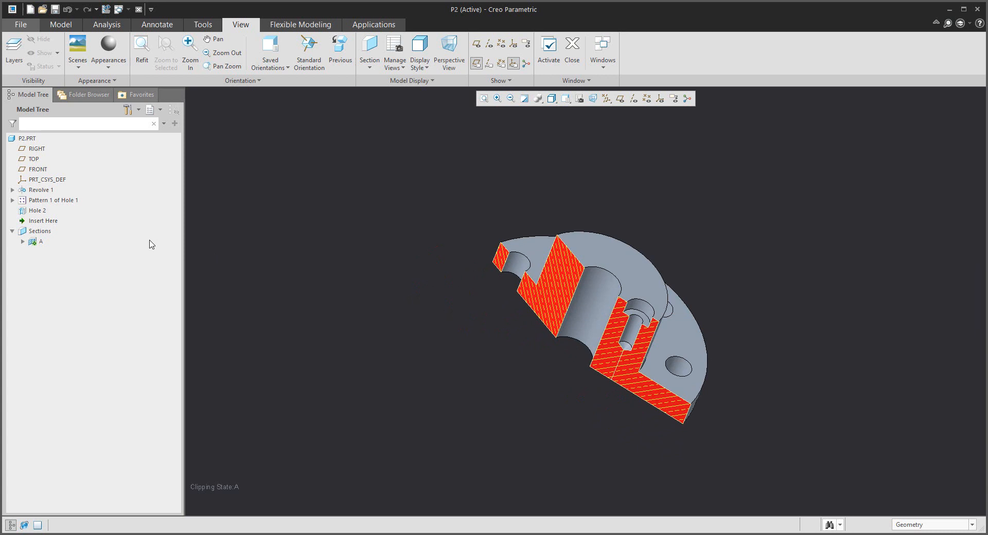
# Step: Deactivate section A so the whole flange shows, and list the open windows
pyautogui.rightClick(41, 242)
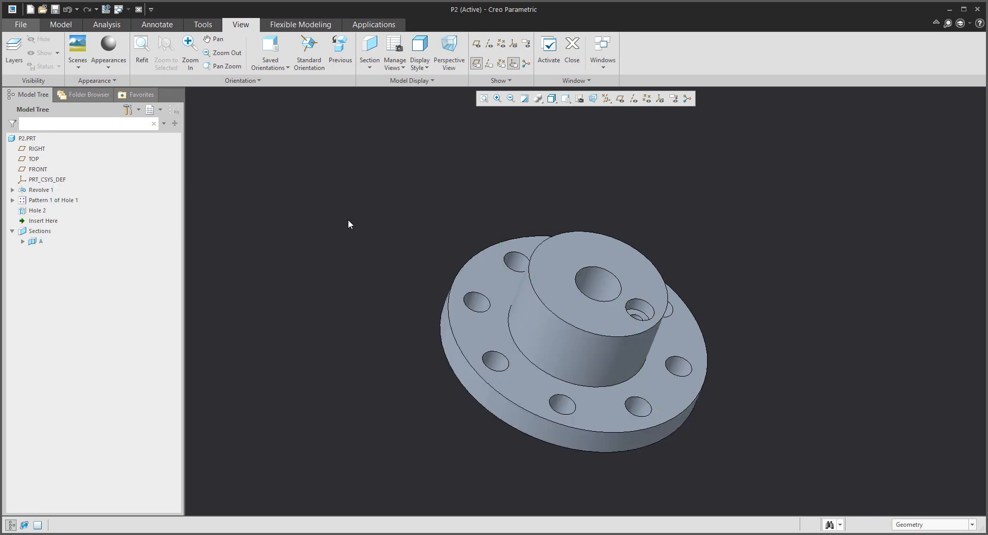
pyautogui.click(141, 9)
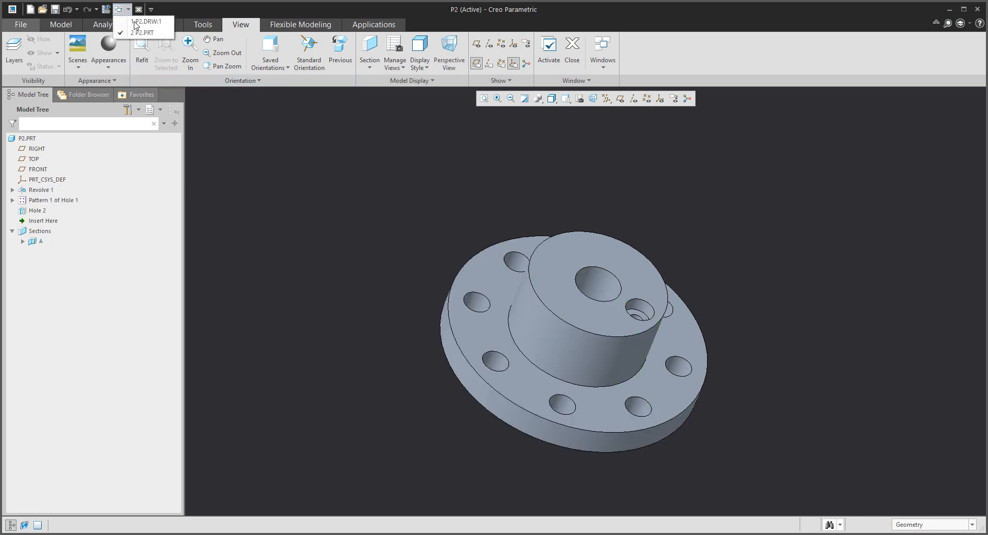
# Step: In drawing P2, place a general view of the flange oriented to the RIGHT view
pyautogui.click(146, 23)
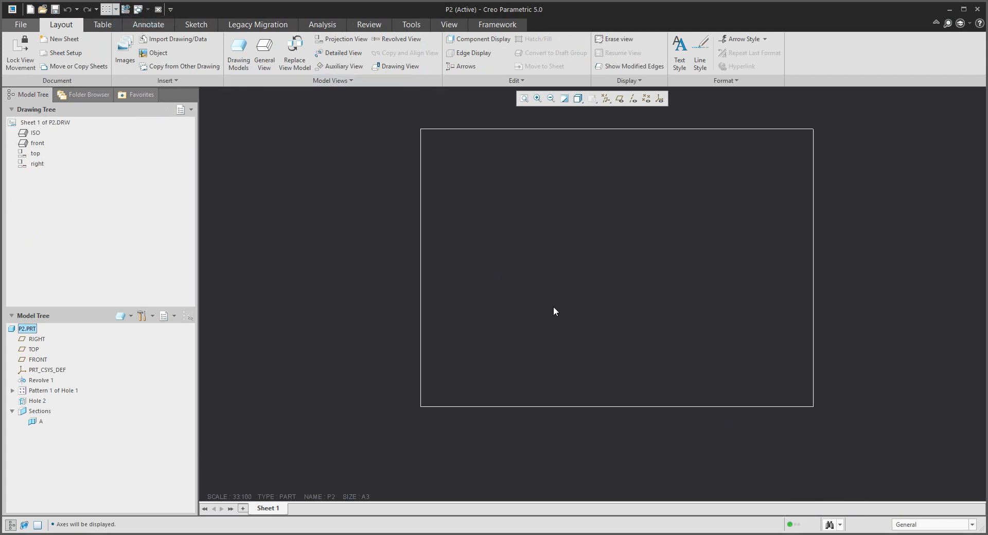
pyautogui.click(264, 53)
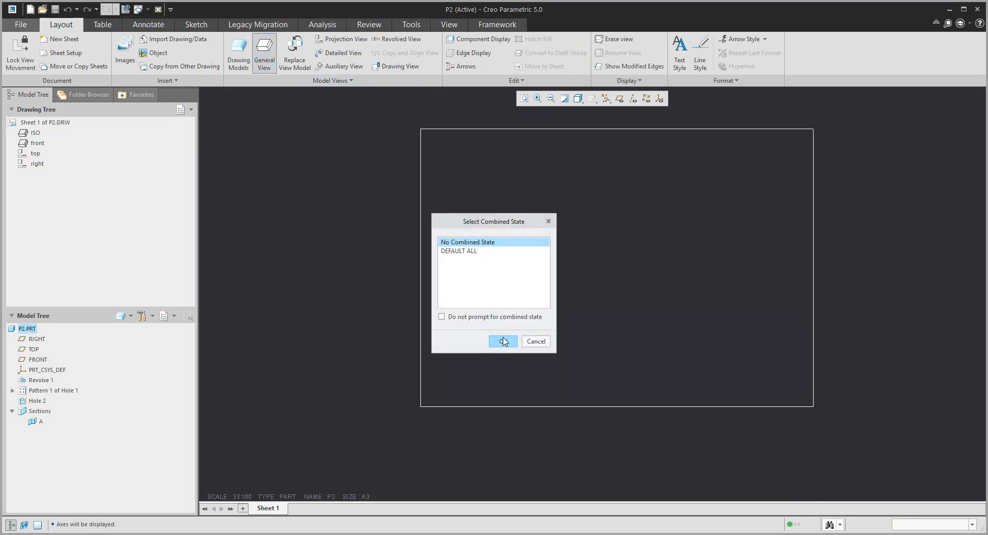
pyautogui.click(503, 341)
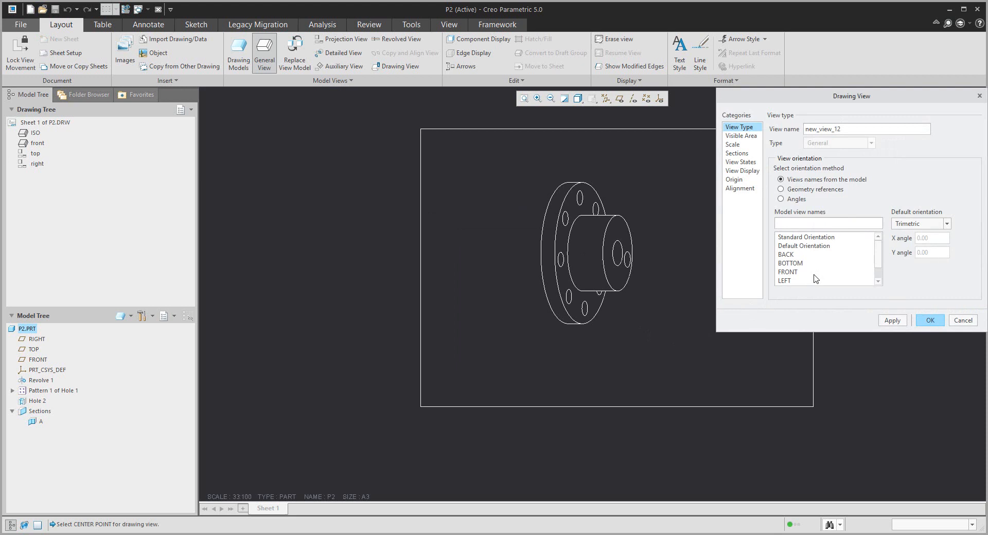
pyautogui.scroll(-3)
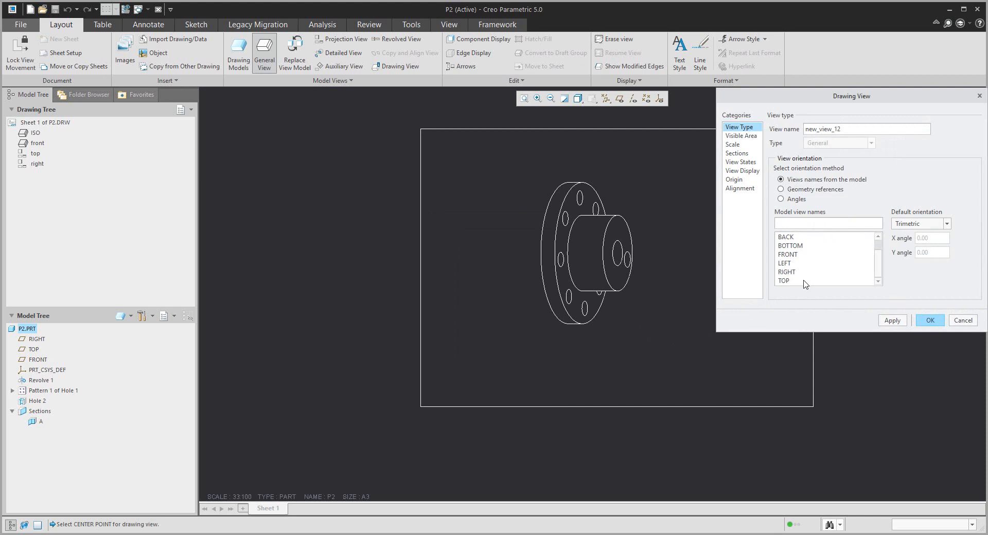
pyautogui.click(787, 271)
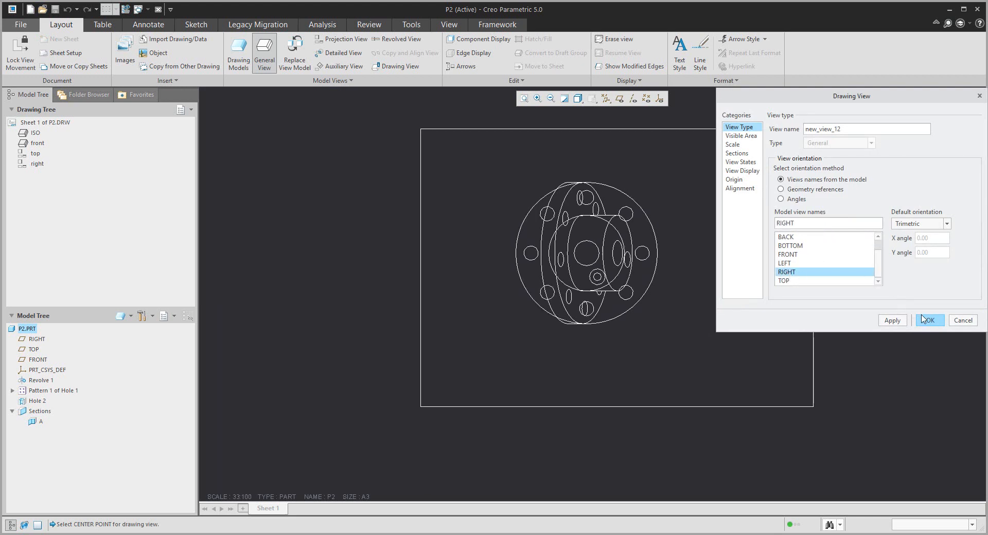
pyautogui.click(931, 320)
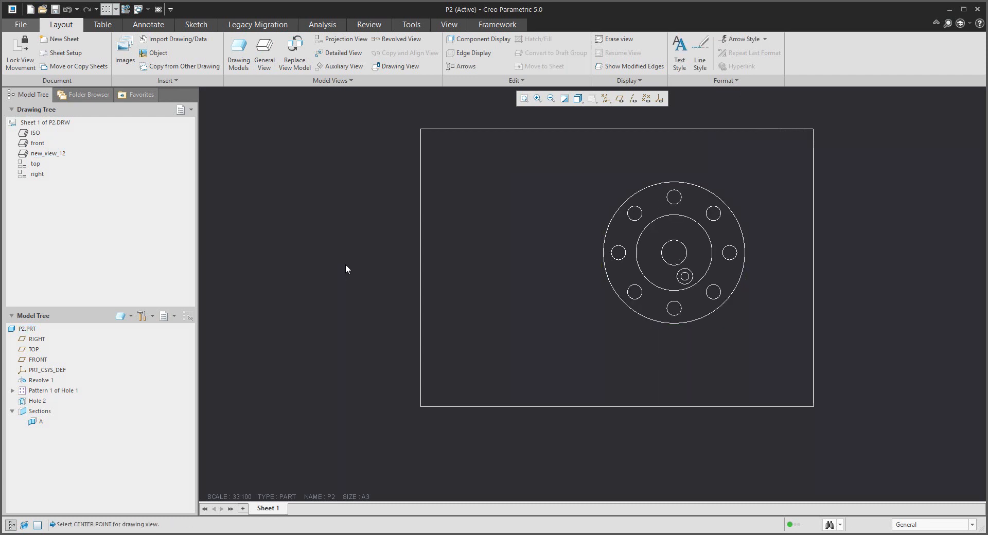
pyautogui.moveTo(544, 177)
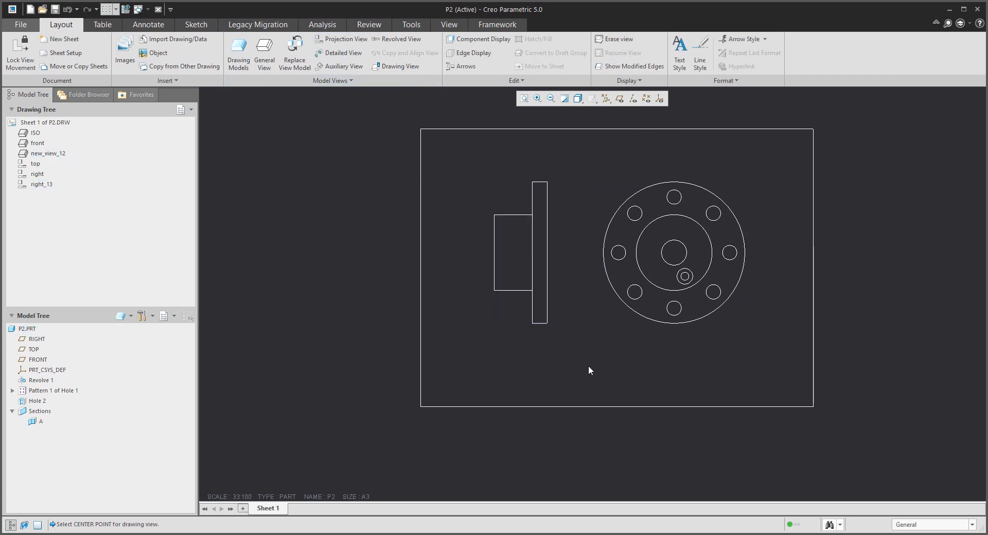
pyautogui.moveTo(301, 225)
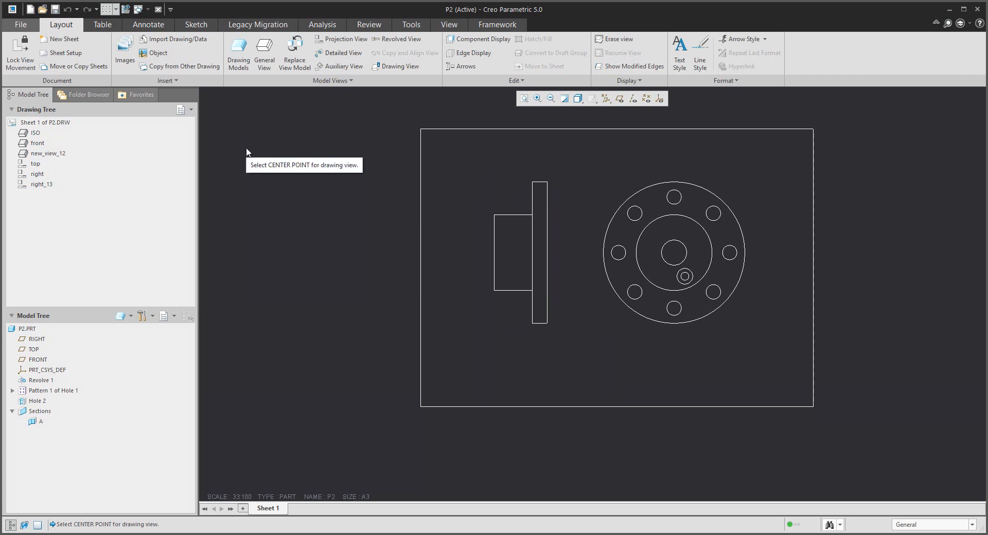
pyautogui.click(520, 252)
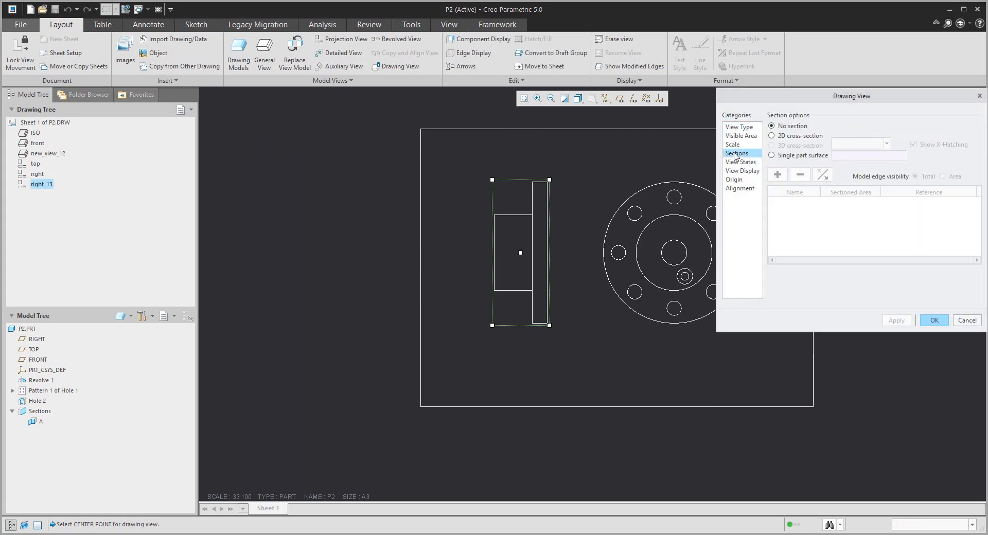
# Step: Make the side view a full 2D section A, with arrows shown on the front view
pyautogui.click(772, 136)
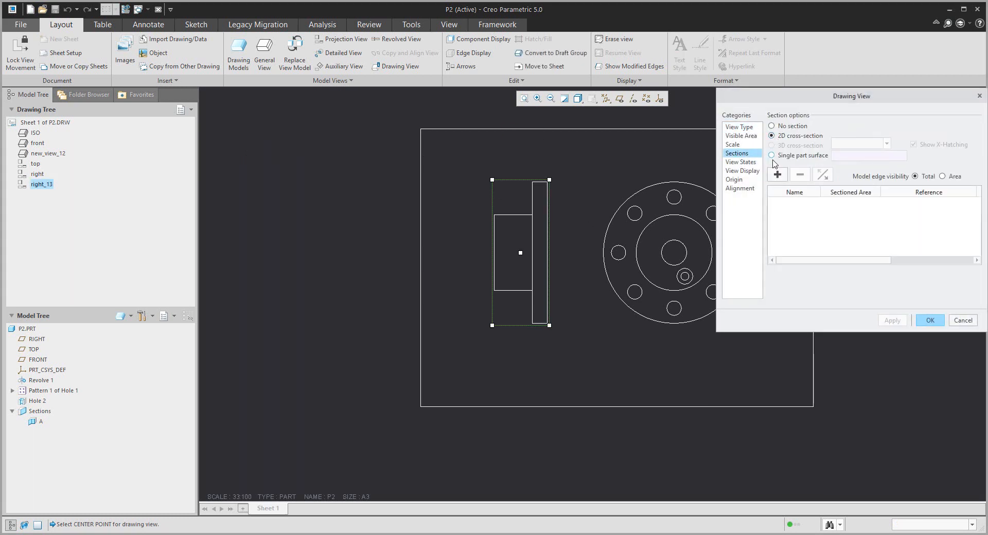
pyautogui.click(776, 174)
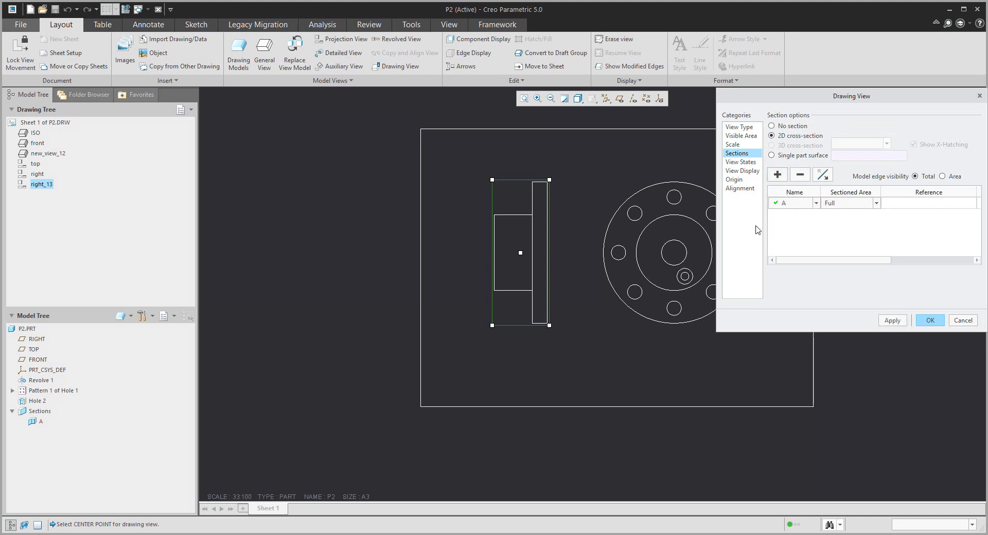
pyautogui.moveTo(803, 252)
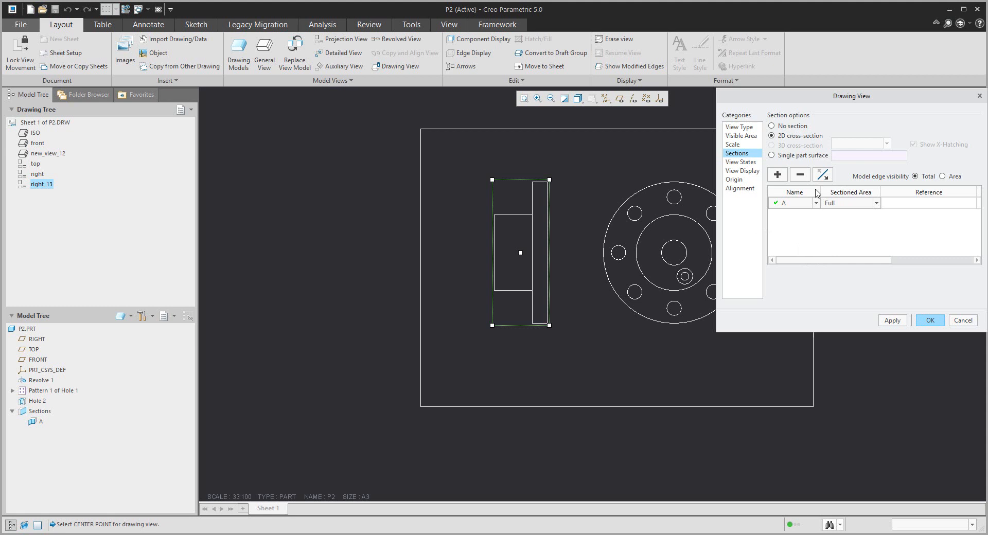
pyautogui.hscroll(3)
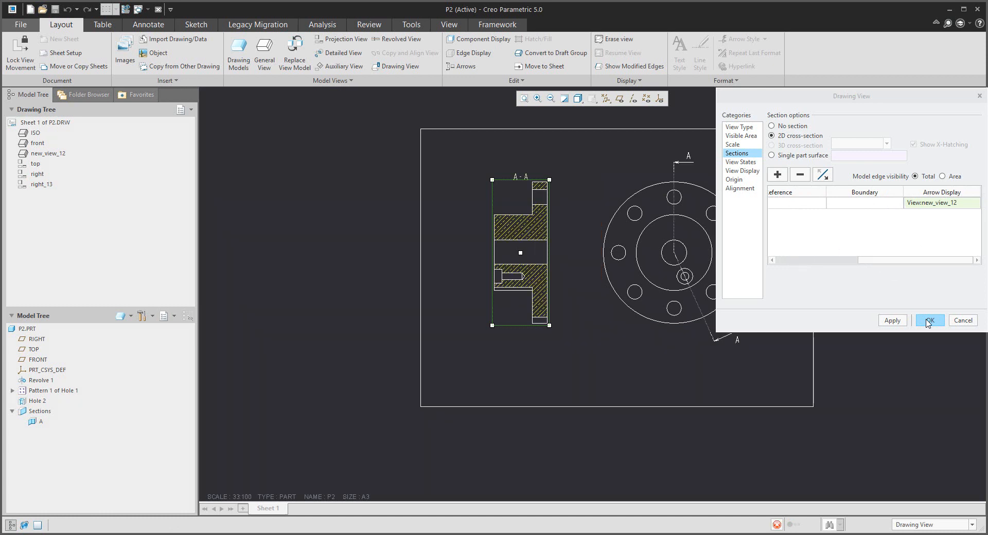
pyautogui.click(929, 320)
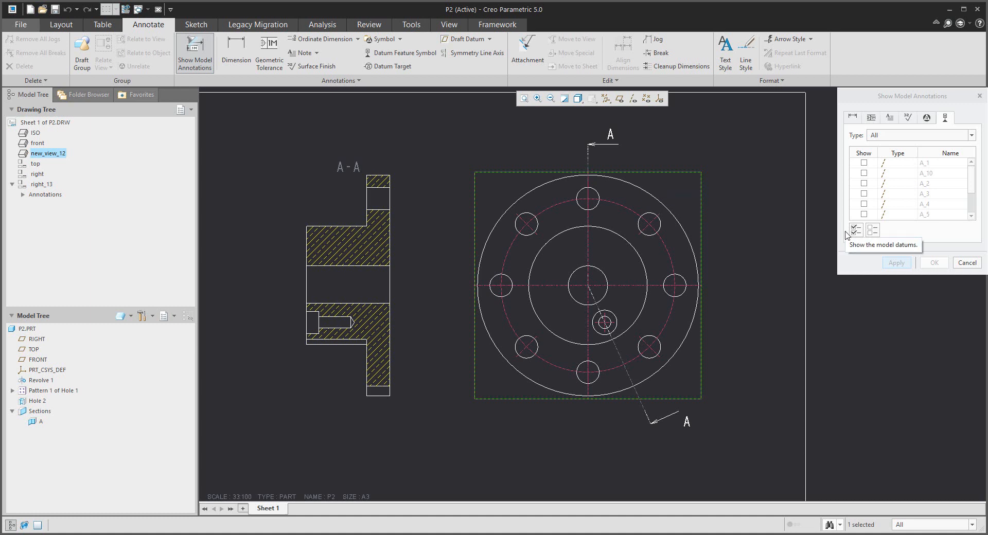
# Step: Show all datum axes on the front view and the chosen axes on the section view
pyautogui.click(855, 229)
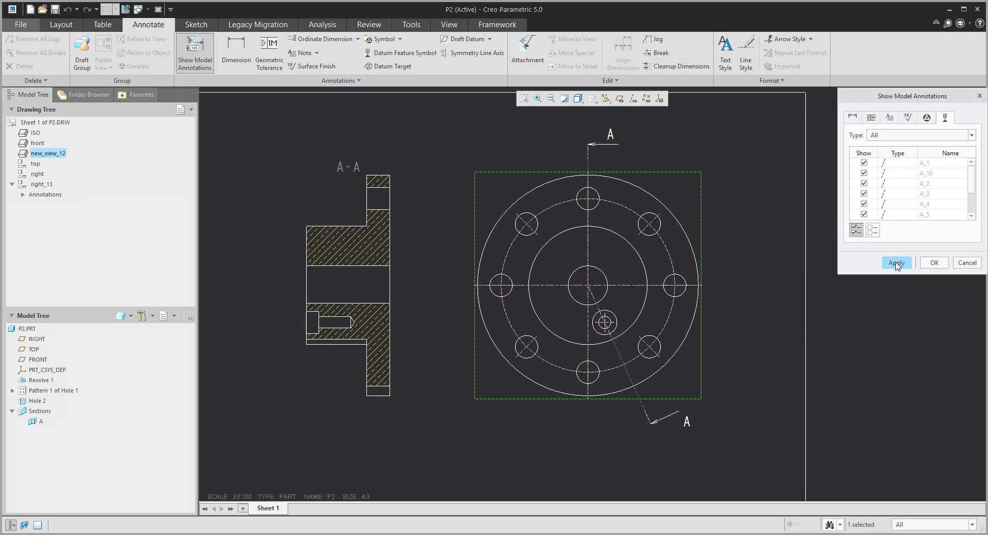
pyautogui.click(896, 262)
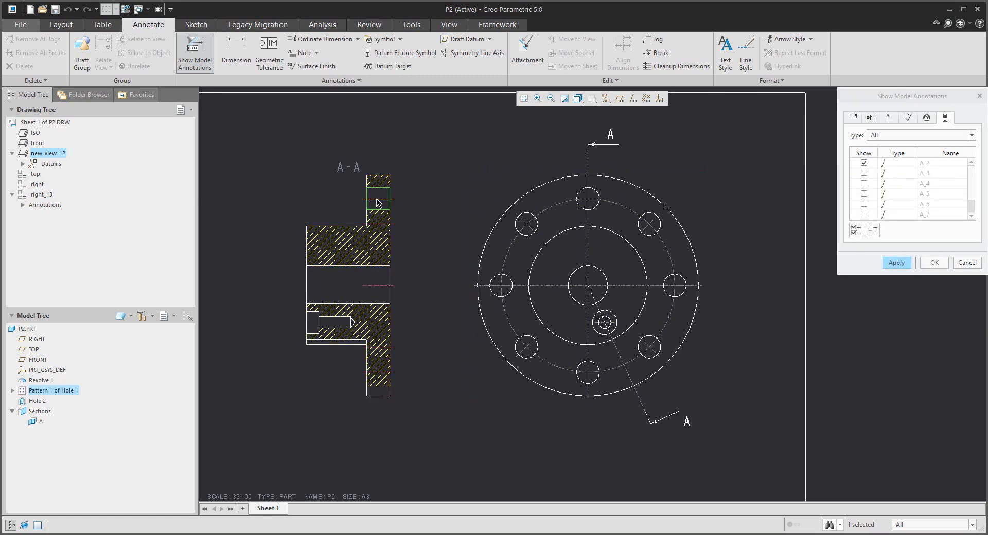
pyautogui.click(863, 183)
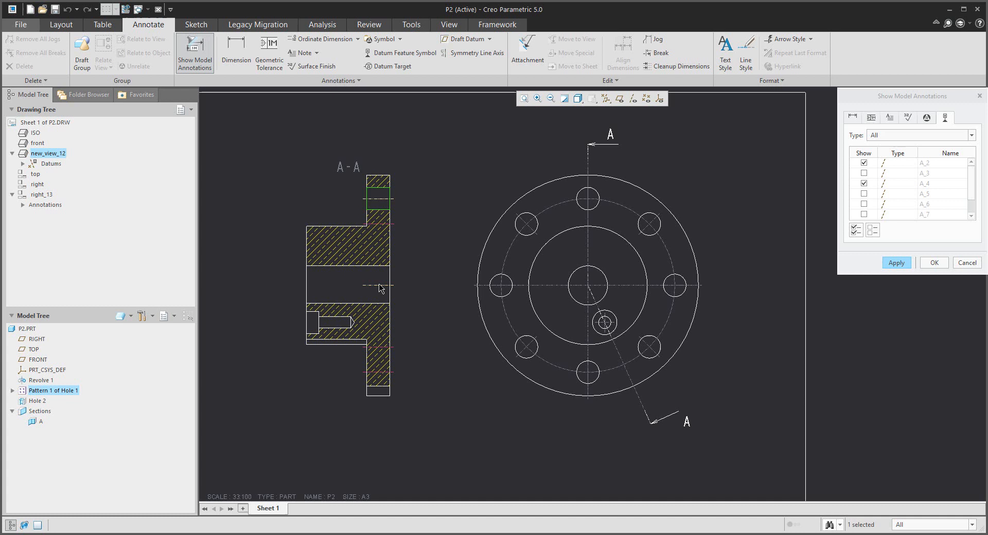
pyautogui.moveTo(314, 323)
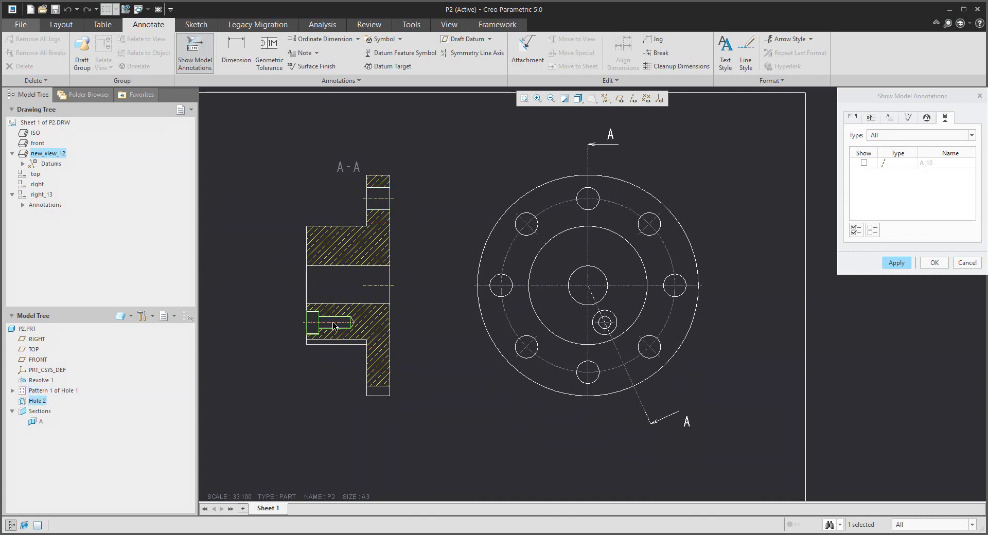
pyautogui.click(896, 262)
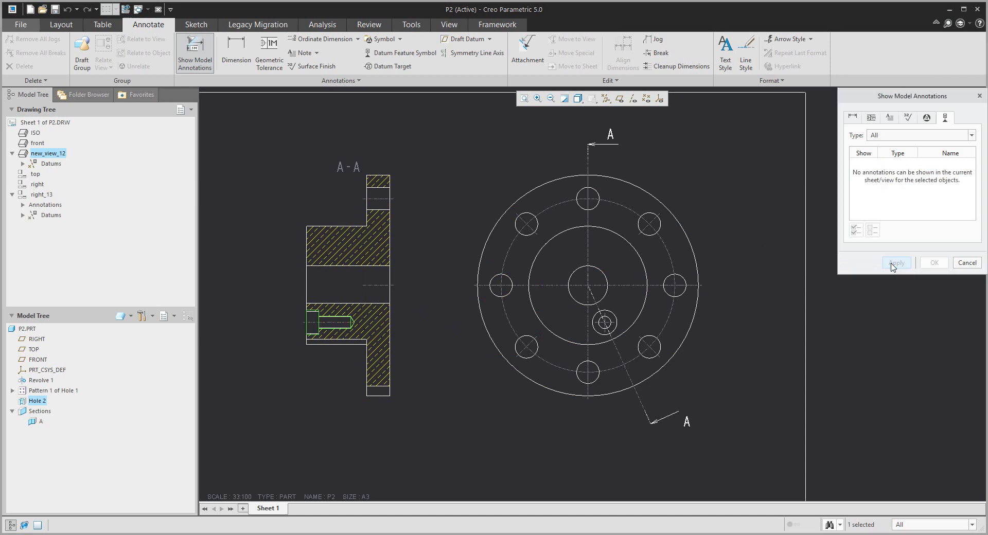
pyautogui.moveTo(967, 266)
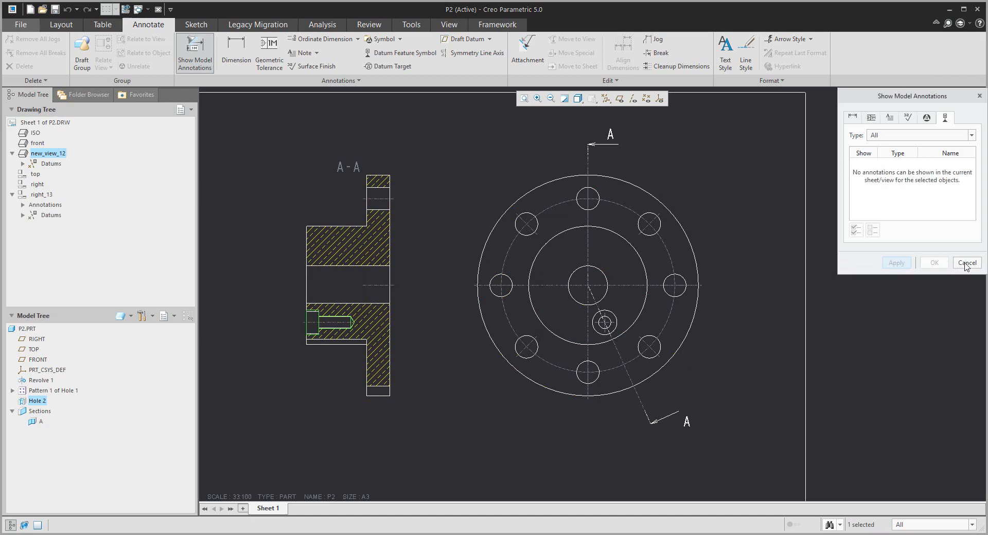
pyautogui.click(966, 263)
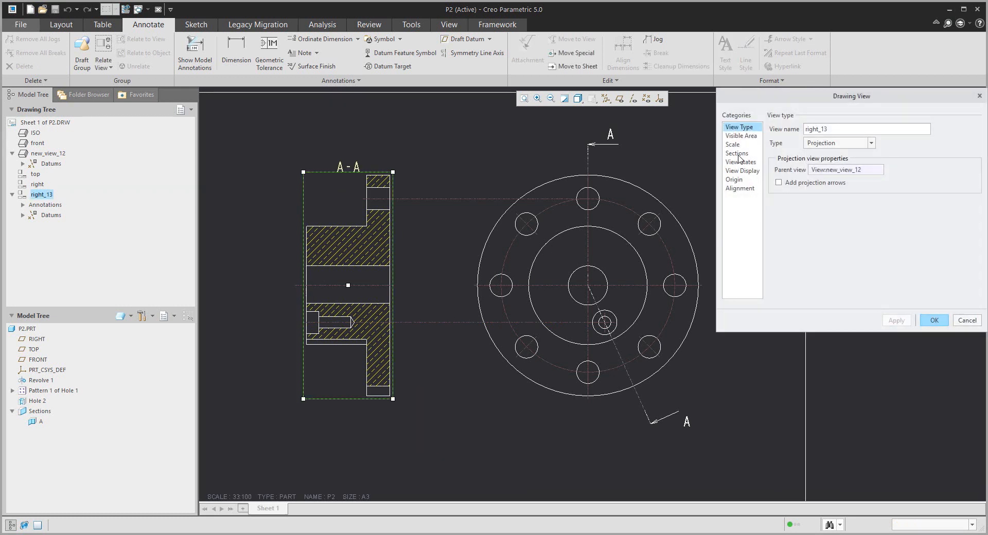
# Step: Set the side view's sectioned area to Full (Aligned) about axis A_1
pyautogui.click(736, 153)
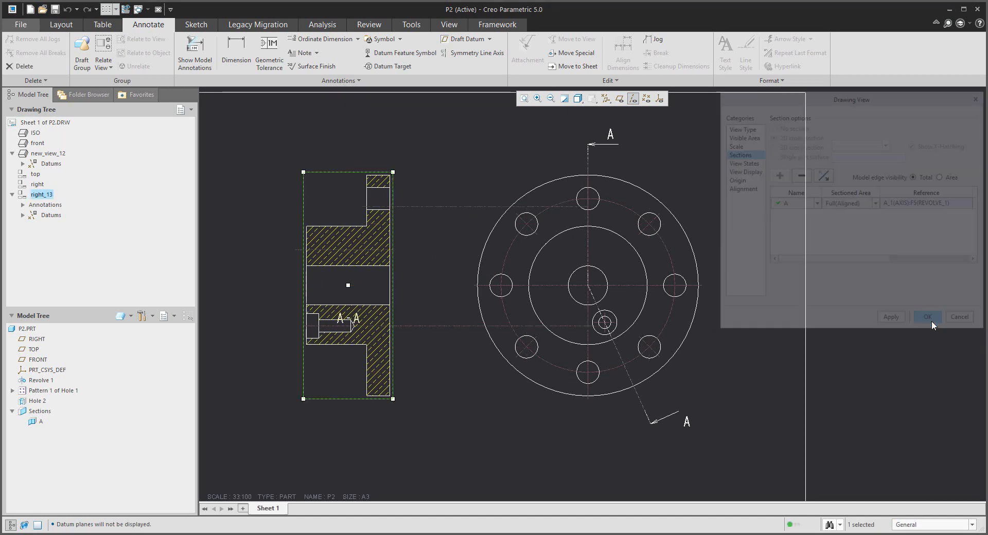
pyautogui.click(926, 316)
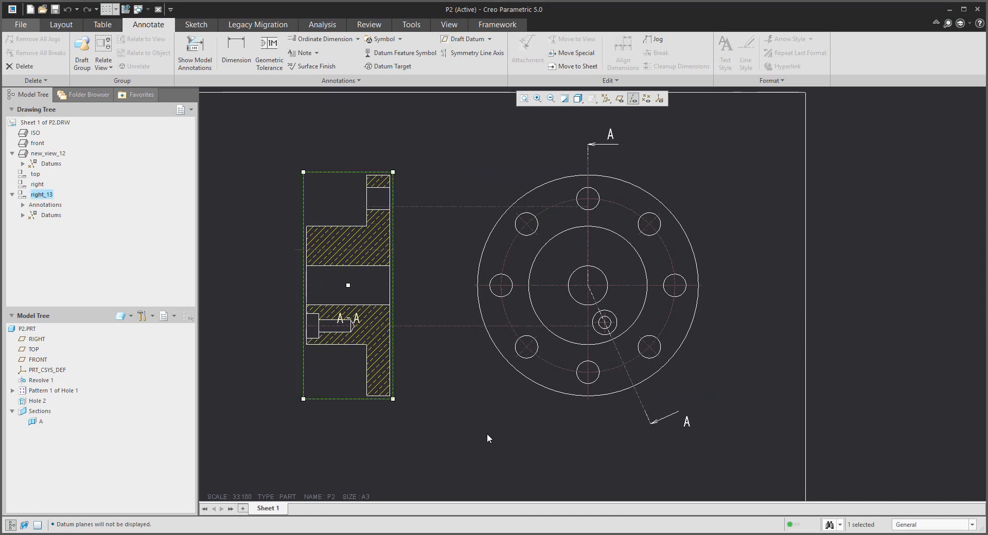
pyautogui.moveTo(488, 438); pyautogui.dragTo(478, 395)
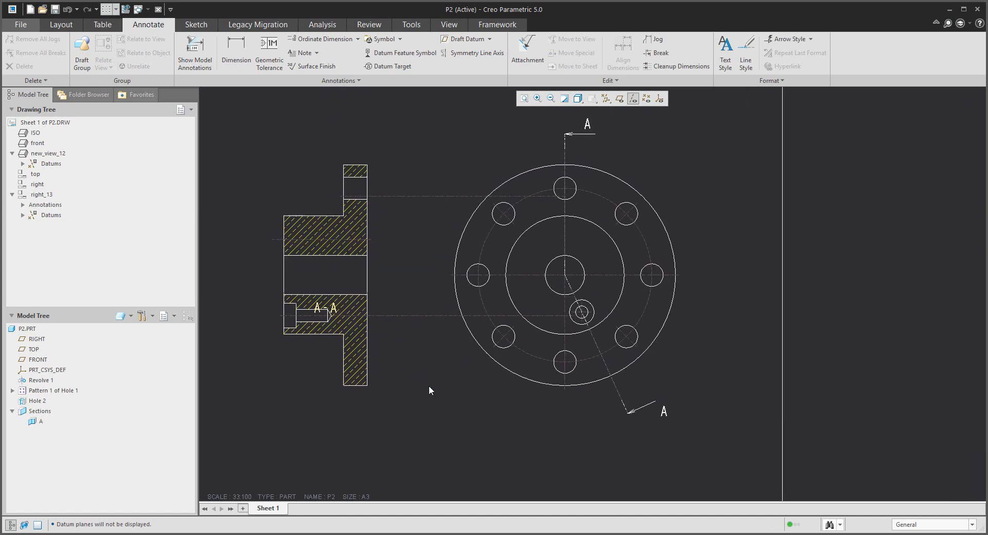
pyautogui.moveTo(331, 461)
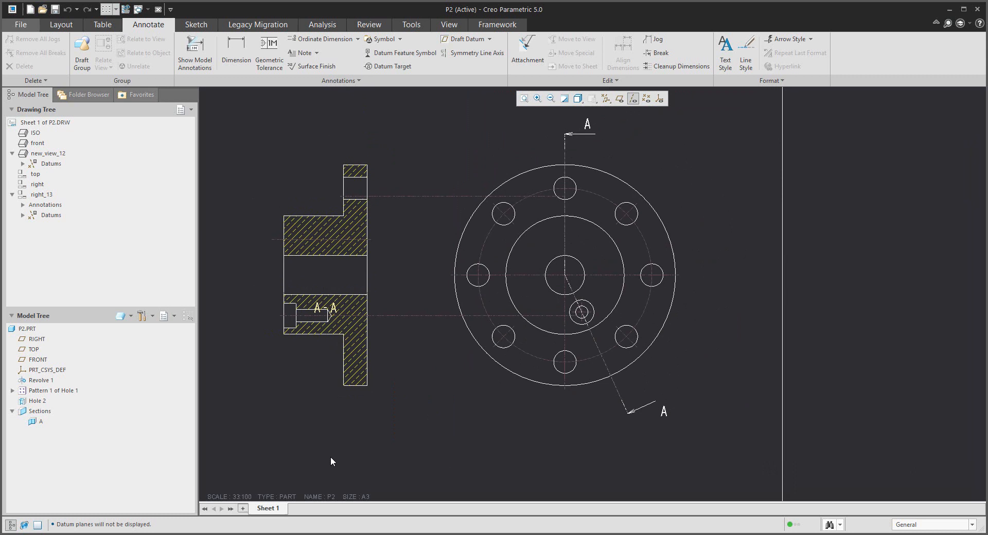
pyautogui.moveTo(338, 466)
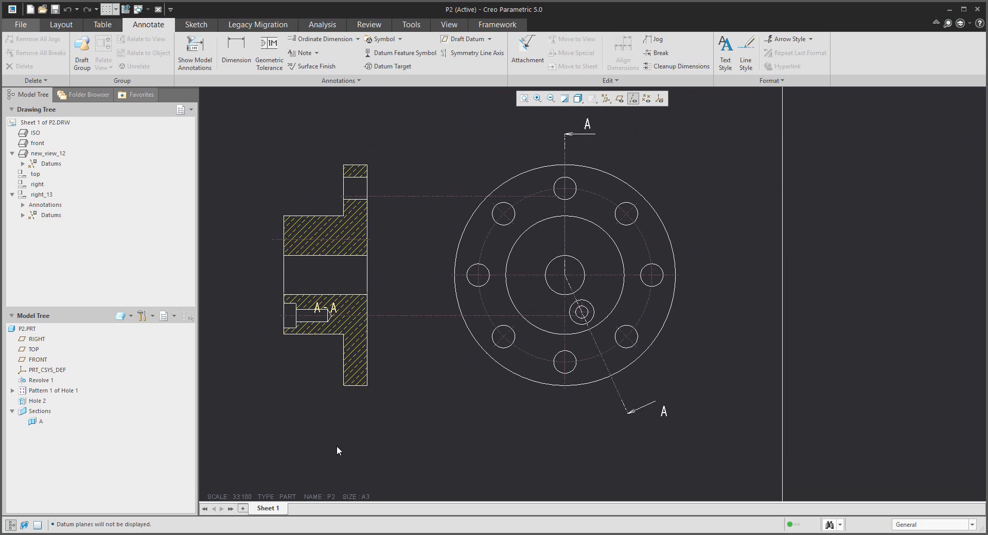
# Step: Select and delete the datum axes shown on the A-A section view
pyautogui.click(441, 196)
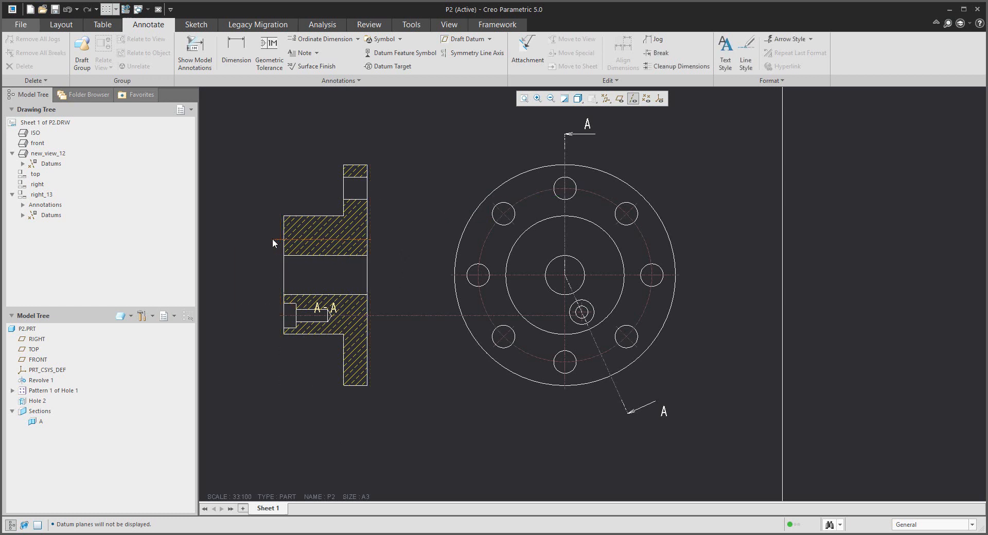
pyautogui.click(411, 314)
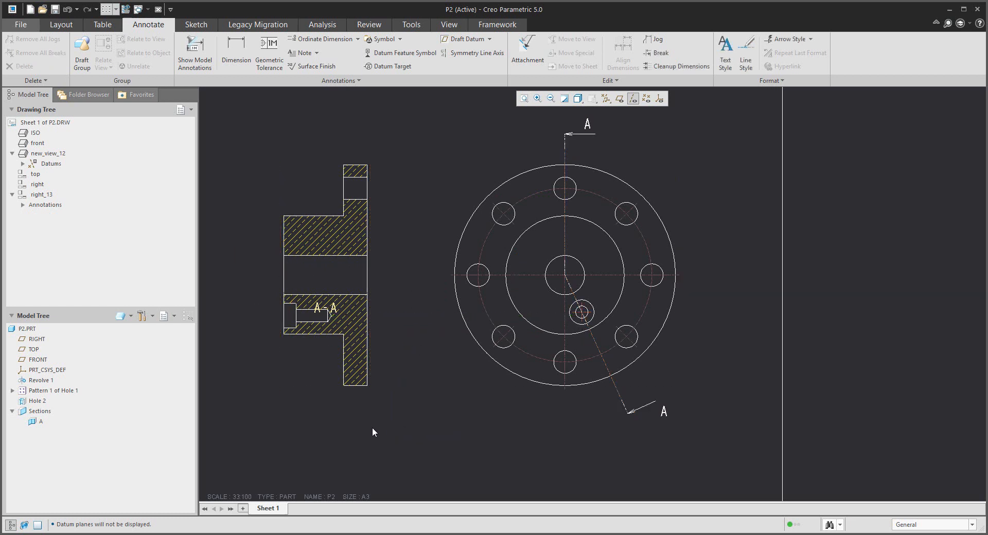
pyautogui.click(194, 51)
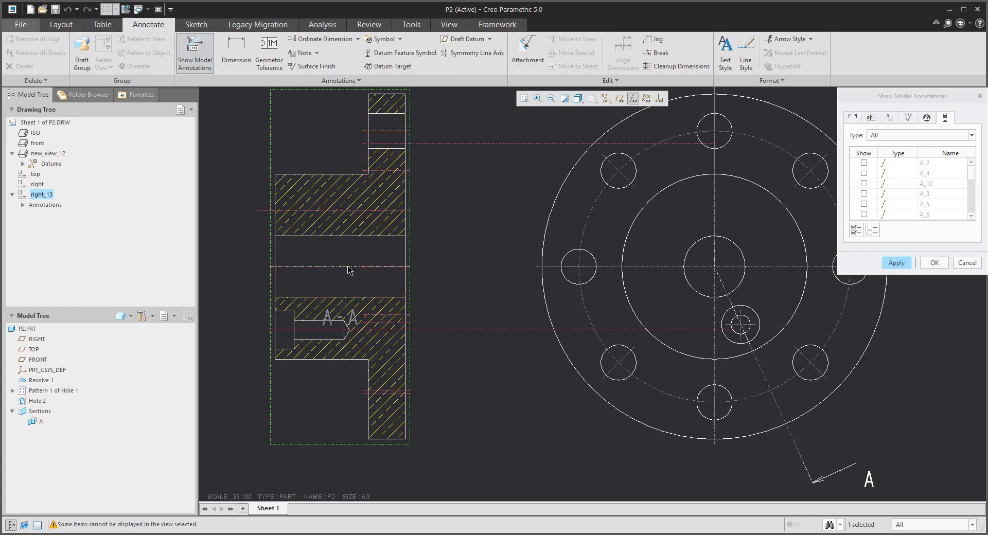
# Step: Show the datum axes through the bore and holes on section view A-A
pyautogui.click(863, 183)
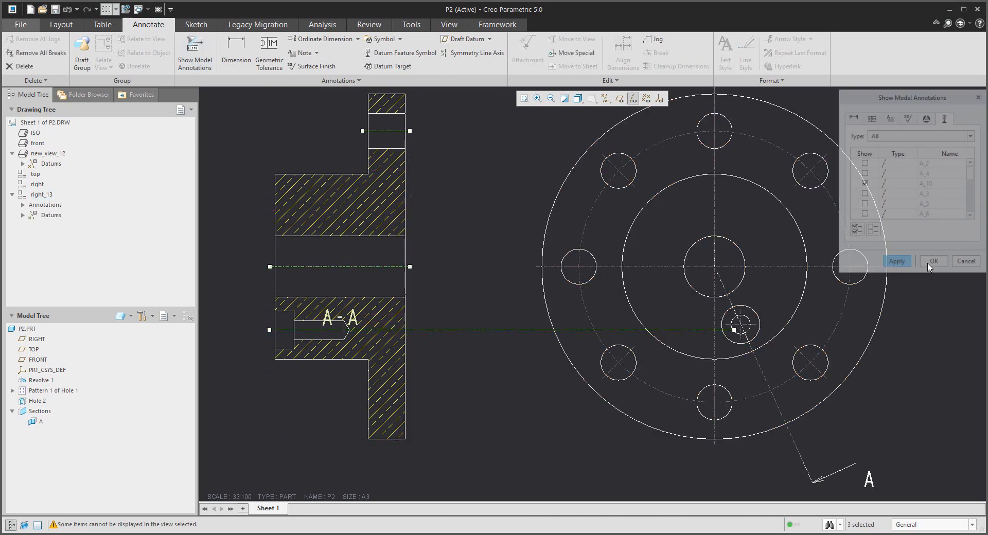
pyautogui.click(933, 261)
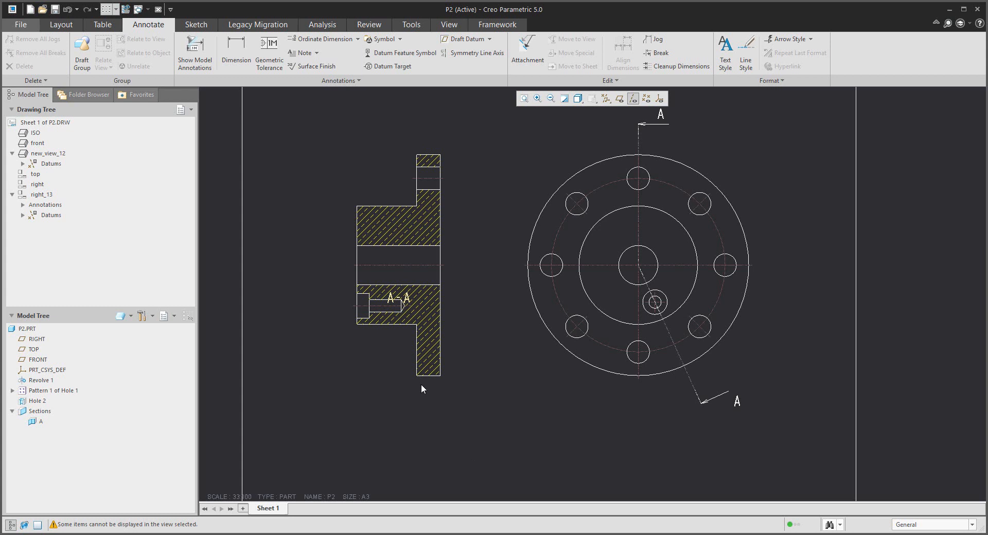
pyautogui.click(398, 310)
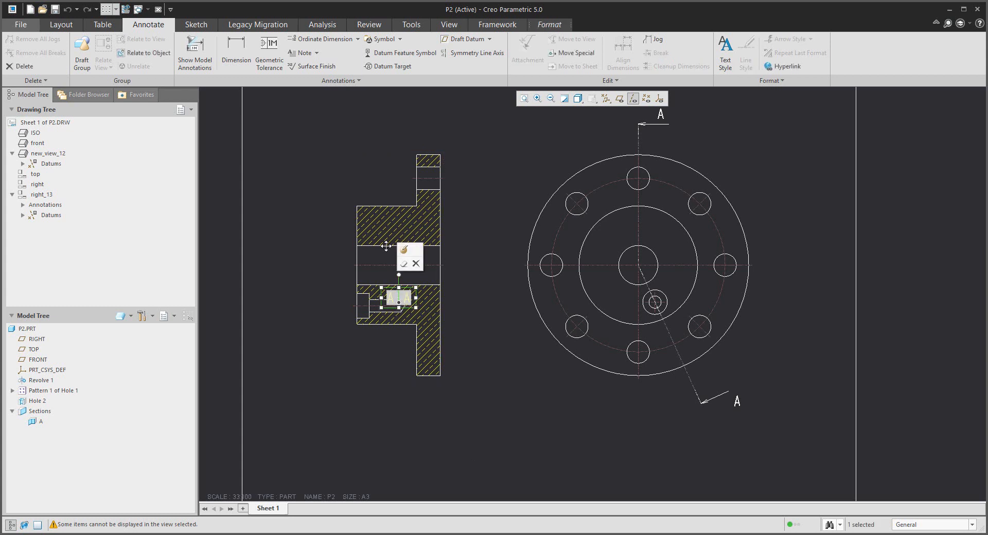